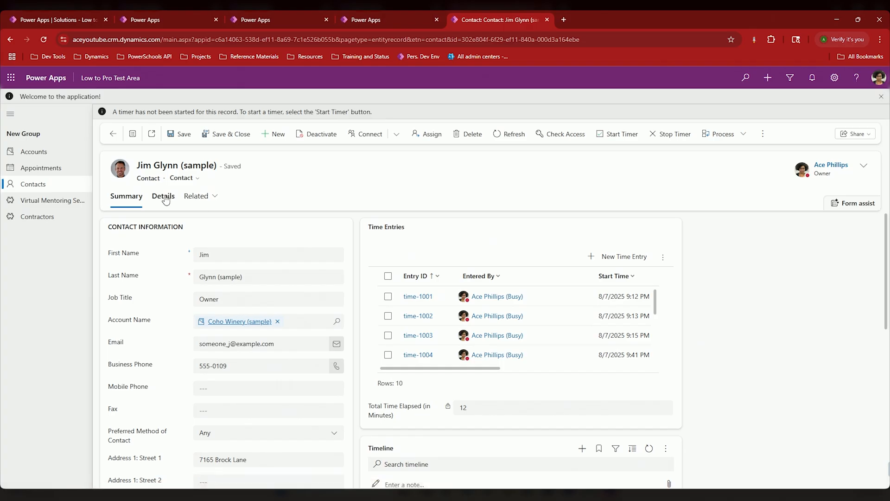
# Review Jim Glynn's contact Details tab, then return to the My Active Contacts grid
pyautogui.click(163, 196)
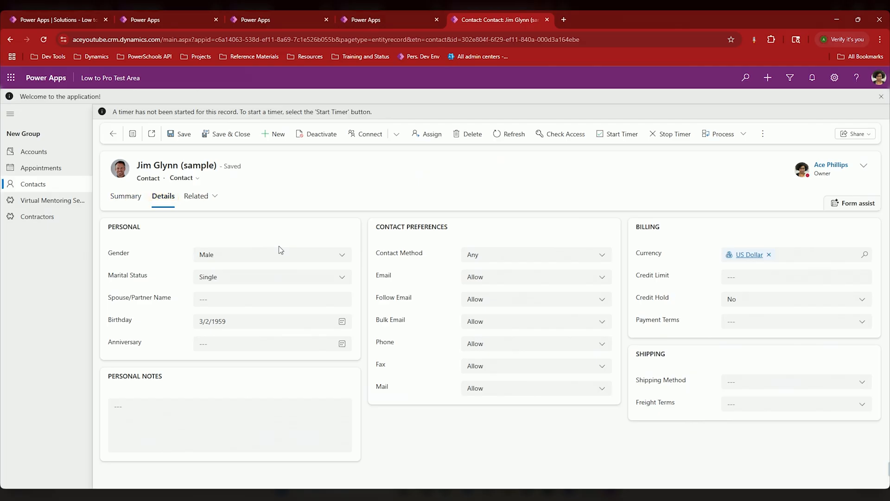
pyautogui.click(126, 196)
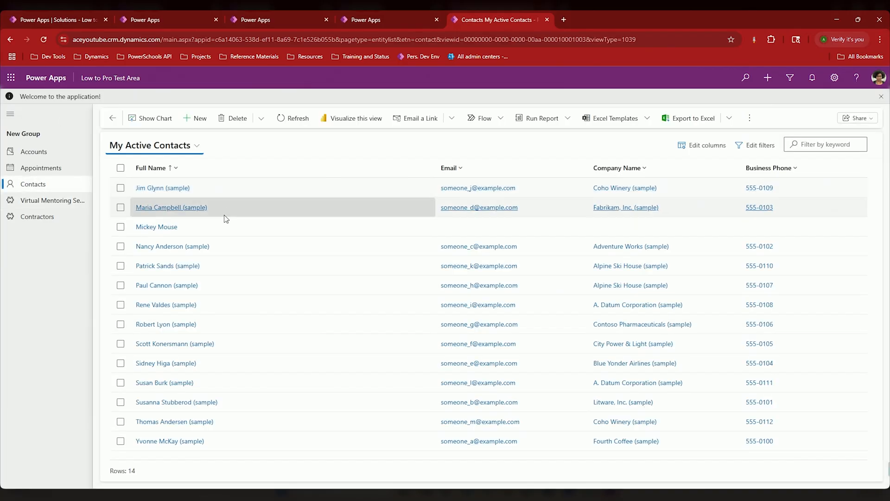
# Open the Alpine Ski House contact and log a 25-second timed entry
pyautogui.click(167, 265)
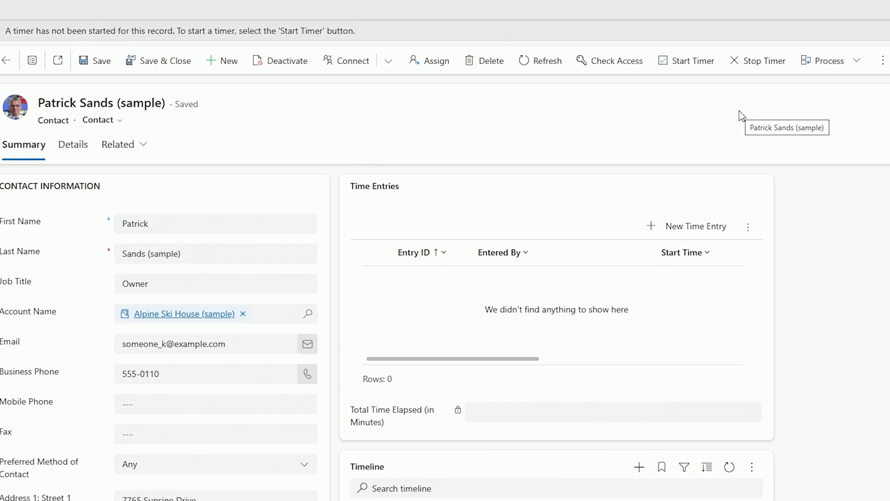
pyautogui.click(685, 60)
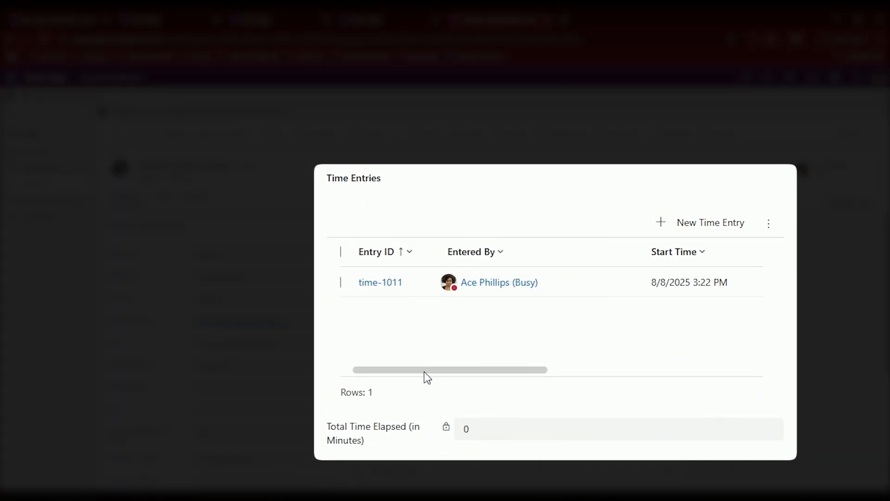
pyautogui.hscroll(3)
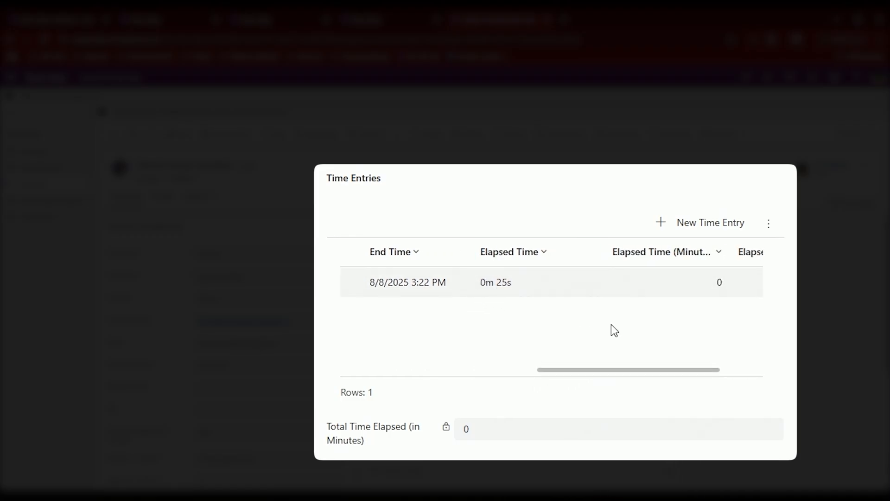
pyautogui.hscroll(3)
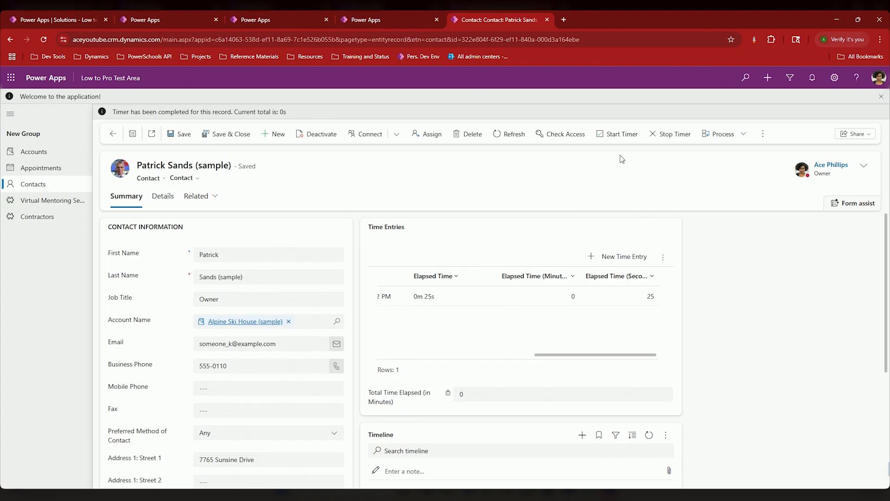
# Start another timer on Patrick Sands, check Details, and go to the solution's Contact table
pyautogui.click(620, 134)
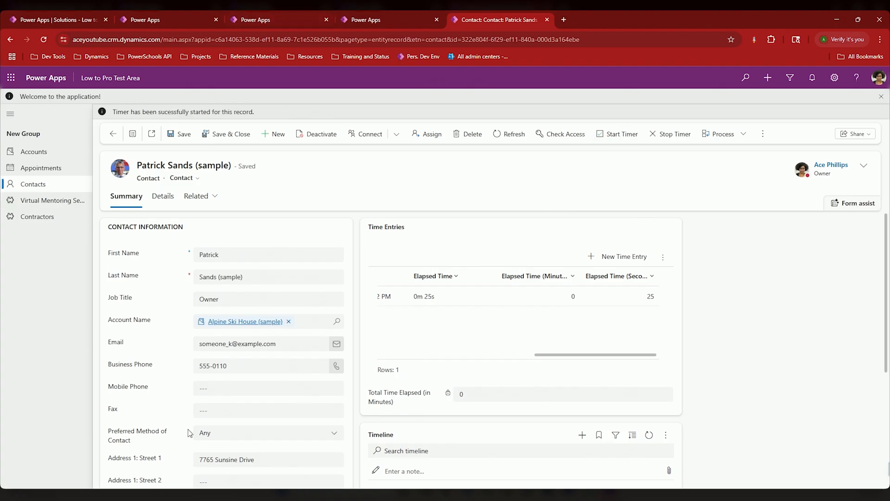
pyautogui.click(163, 195)
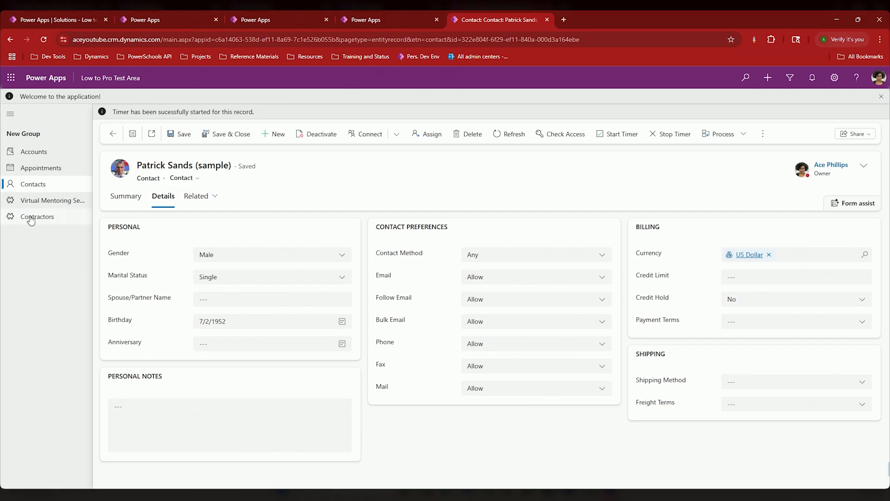
pyautogui.click(37, 216)
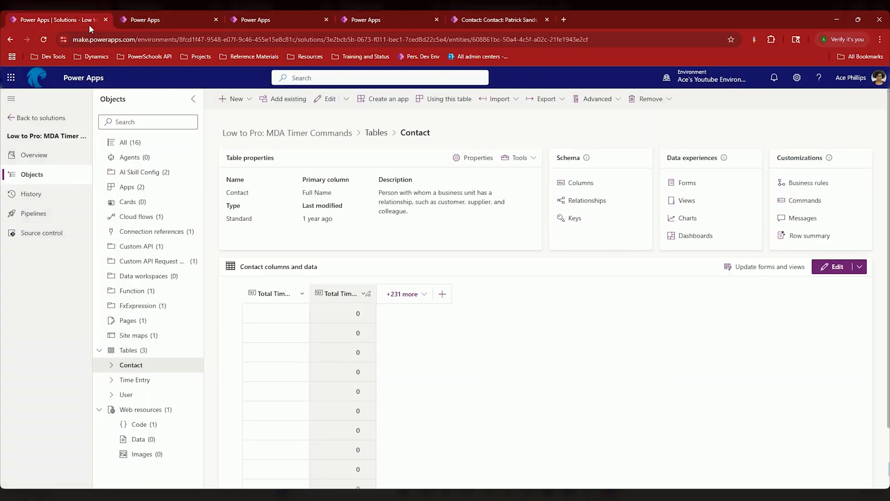
# Select the Timer Commands Plus code resource, then list the Contact table's Start/Stop Timer commands
pyautogui.click(139, 424)
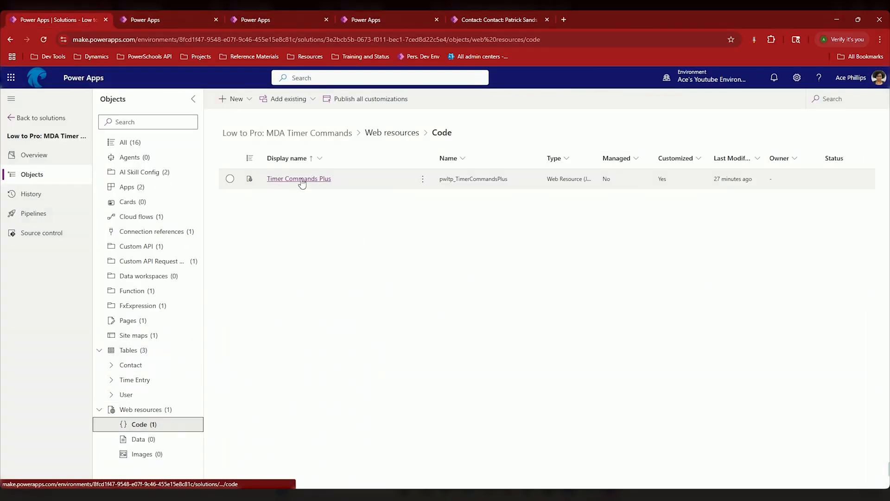
pyautogui.click(299, 178)
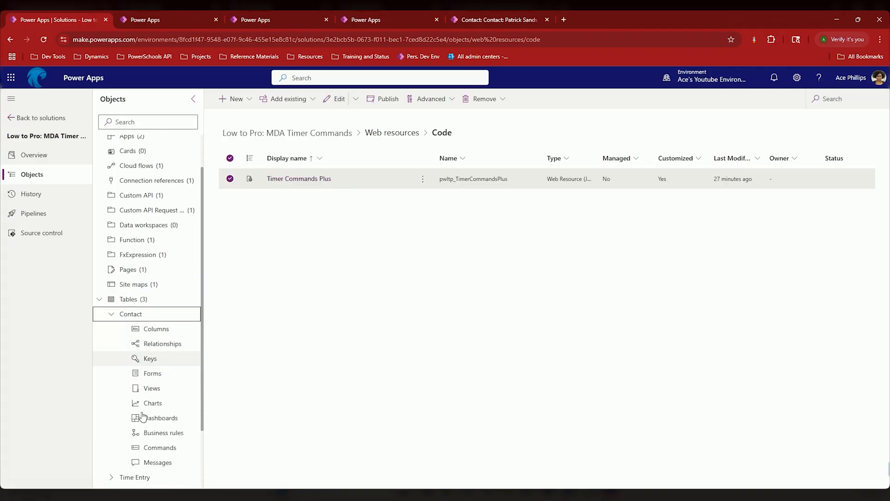
pyautogui.click(160, 447)
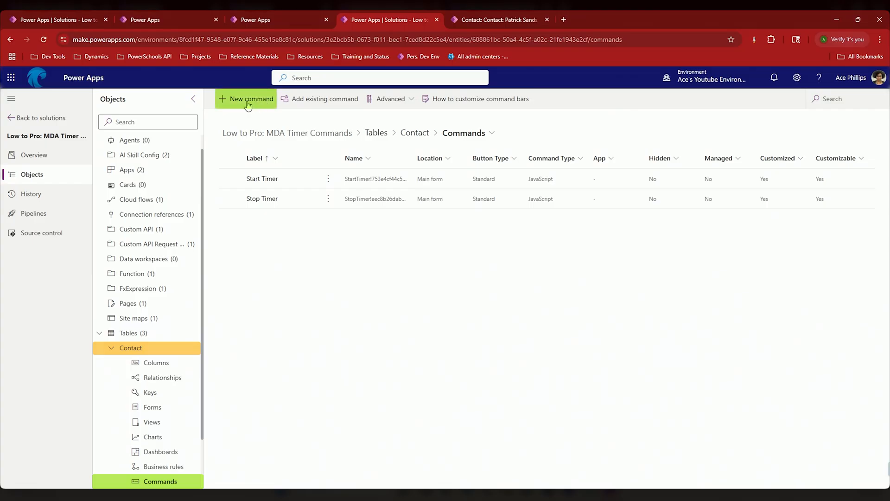
# Open the Contacts main form command bar for all apps in the command designer
pyautogui.click(250, 98)
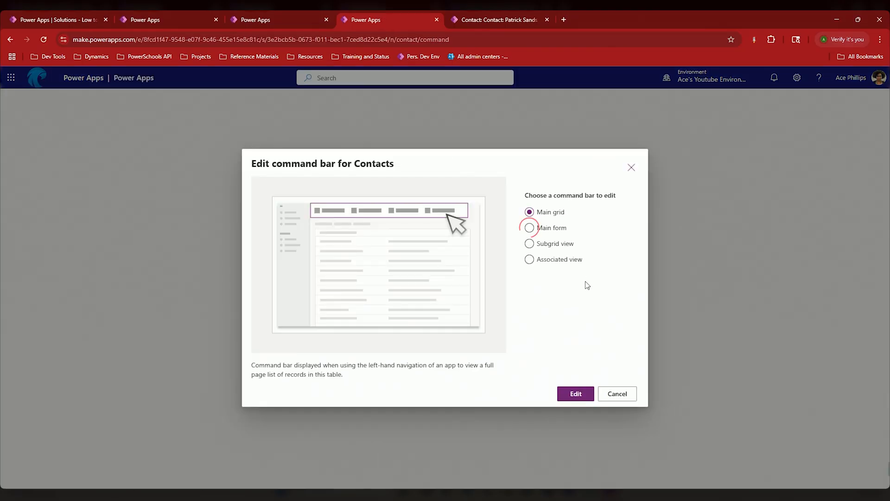
pyautogui.click(574, 394)
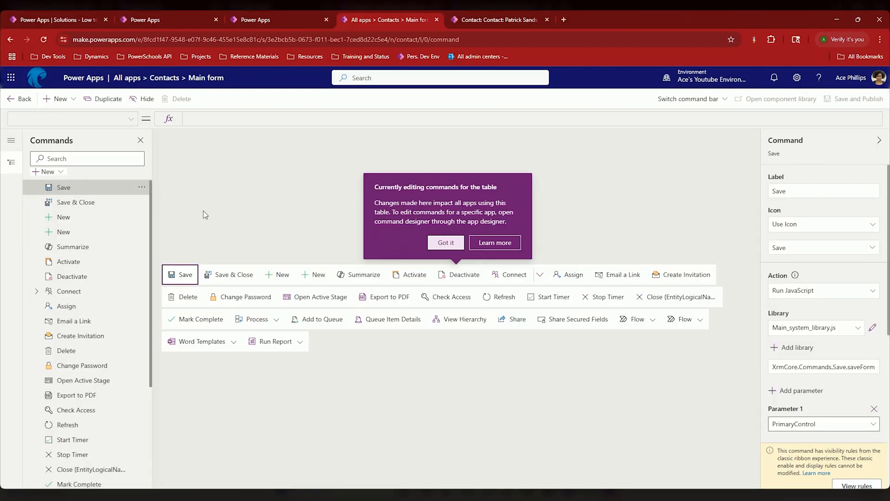
pyautogui.moveTo(201, 98)
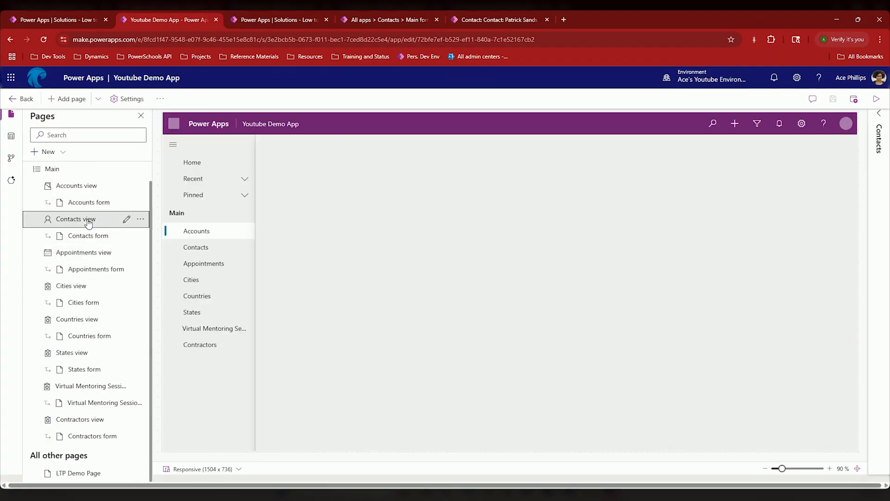
# Edit the Contacts main form command bar scoped to Youtube Demo App
pyautogui.click(75, 219)
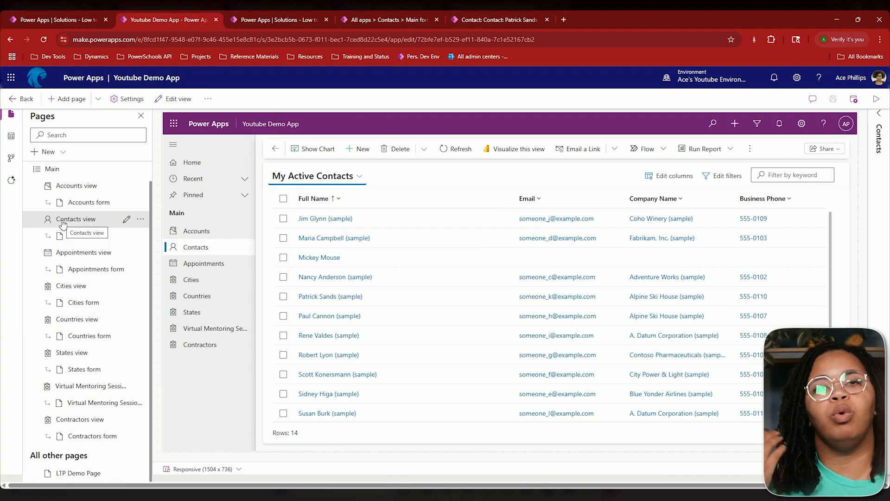
pyautogui.click(140, 219)
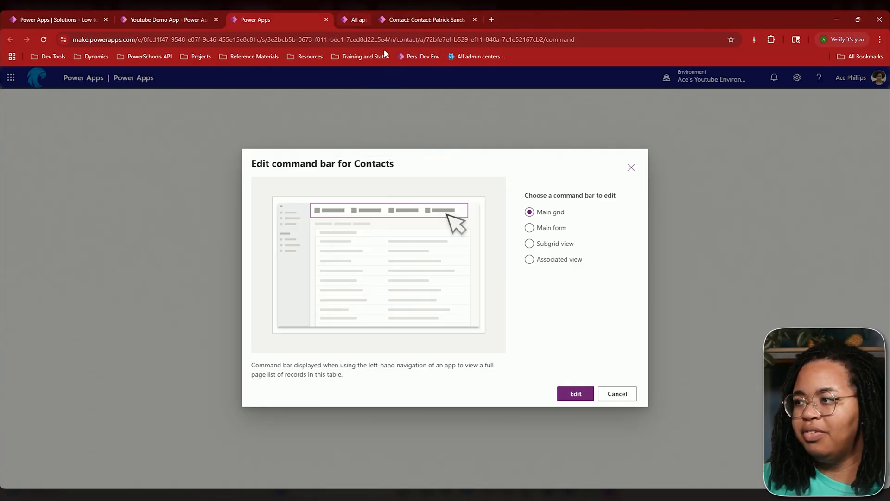
pyautogui.click(575, 394)
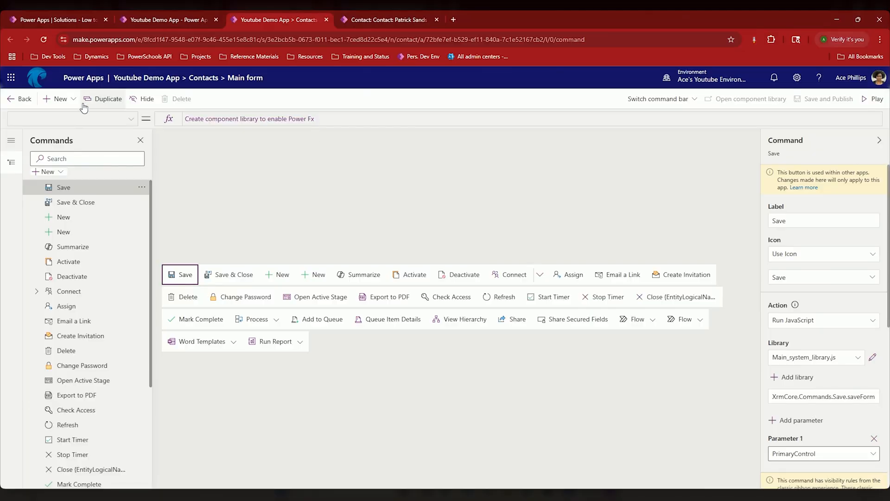
# Add a JavaScript command labeled Begin Timer and set it to Use Icon
pyautogui.click(59, 98)
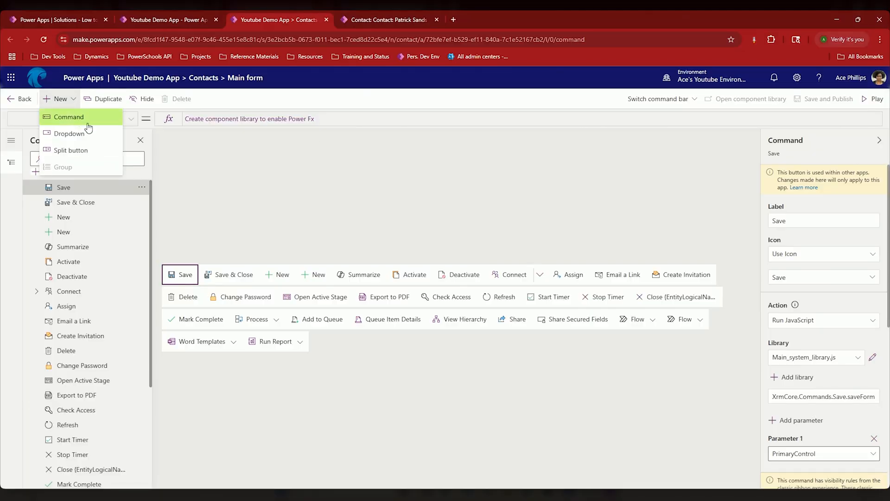
pyautogui.click(68, 116)
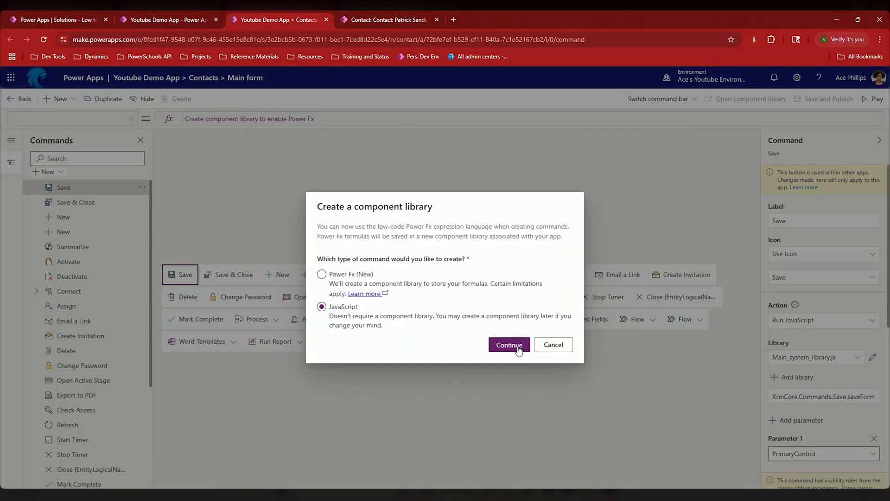
pyautogui.click(509, 344)
pyautogui.write('Begin Timer')
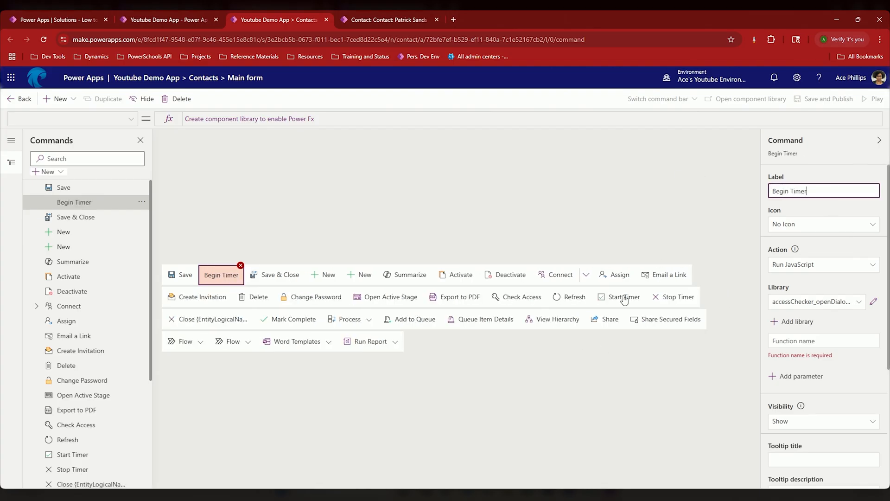
pyautogui.click(618, 296)
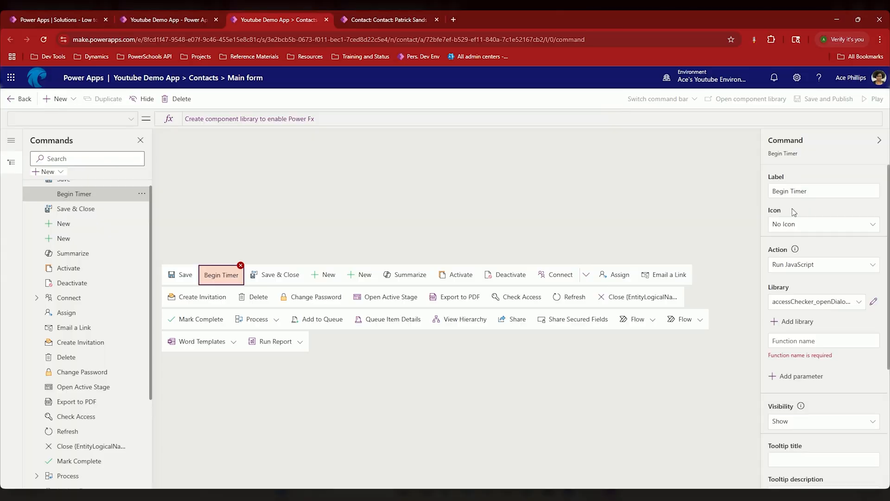
pyautogui.click(823, 223)
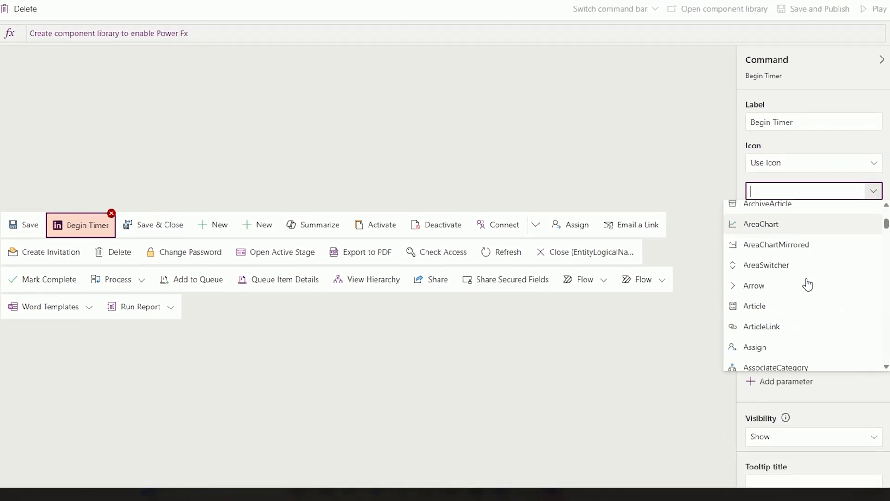
# Give Begin Timer the Accept checkmark icon
pyautogui.scroll(-3)
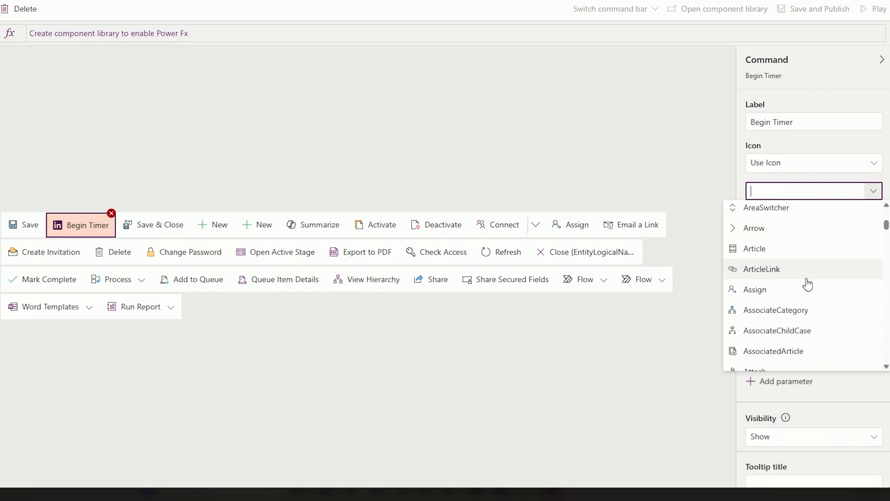
pyautogui.scroll(-3)
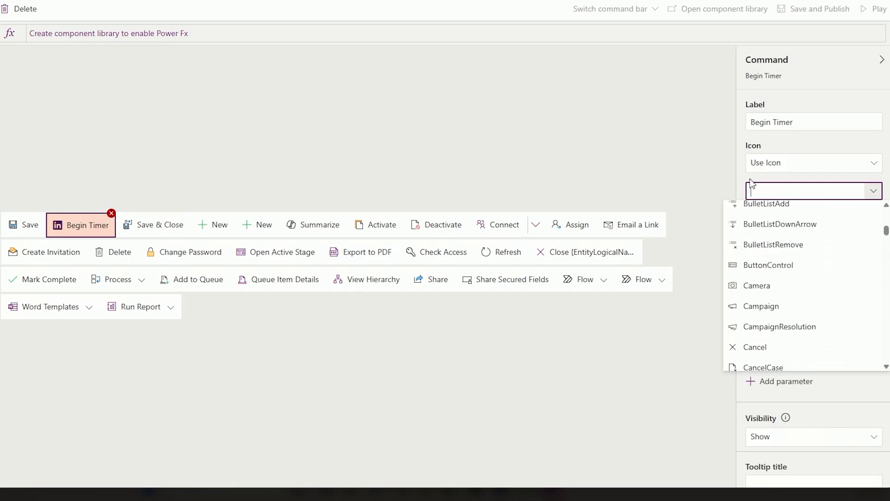
pyautogui.write('pl')
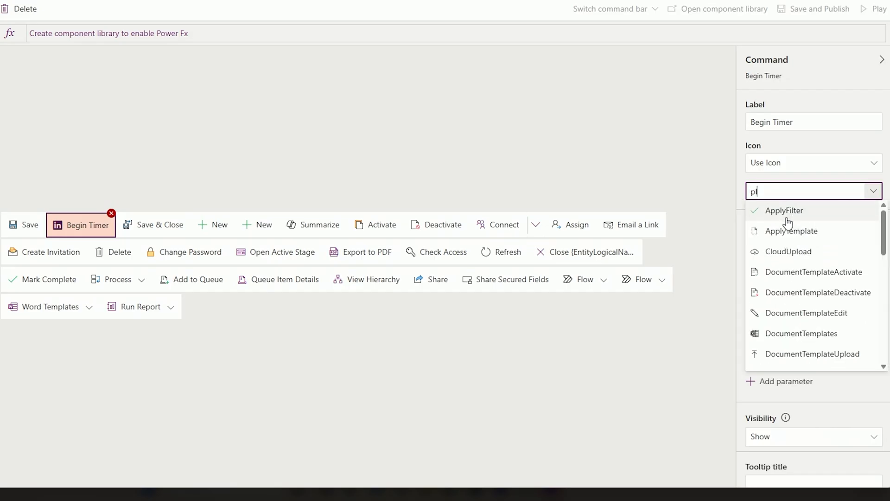
pyautogui.click(785, 210)
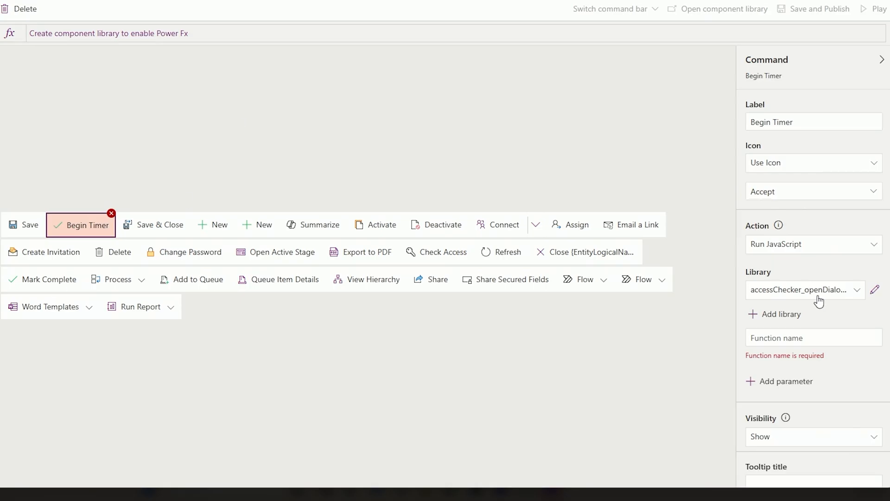
# Link the pwltp_TimerCommandsPlus JavaScript library to Begin Timer
pyautogui.click(801, 289)
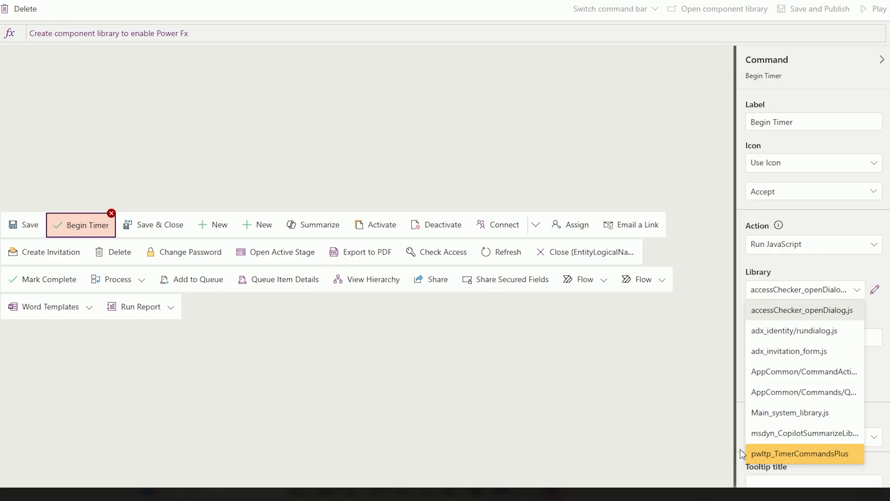
pyautogui.click(802, 310)
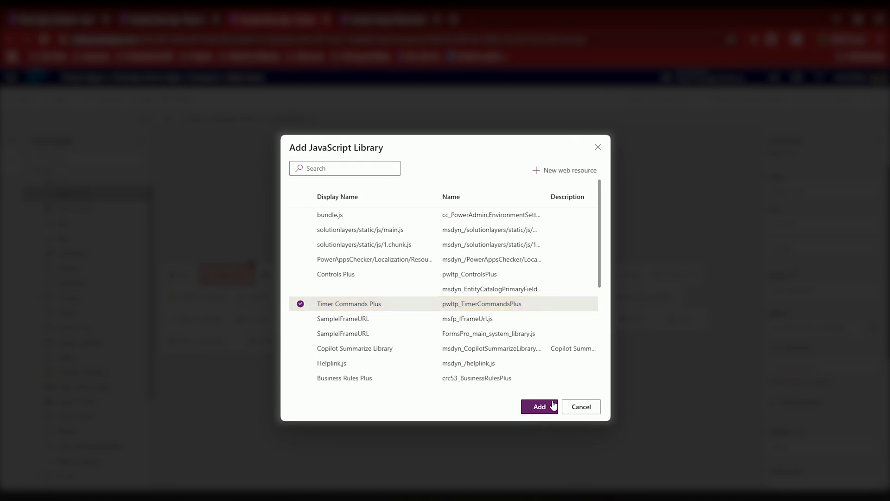
pyautogui.click(538, 407)
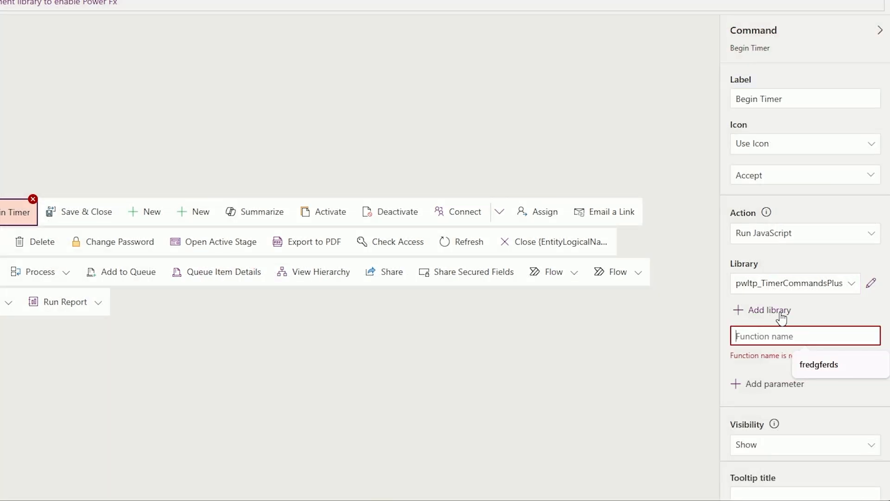
pyautogui.write('PWLowTp')
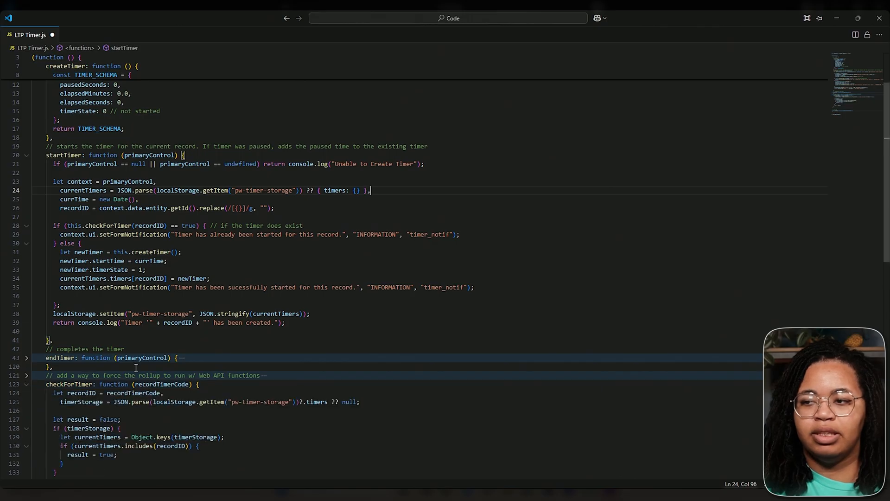
# Scroll through LTP Timer.js to review the startTimer, endTimer and checkForTimer functions
pyautogui.scroll(-3)
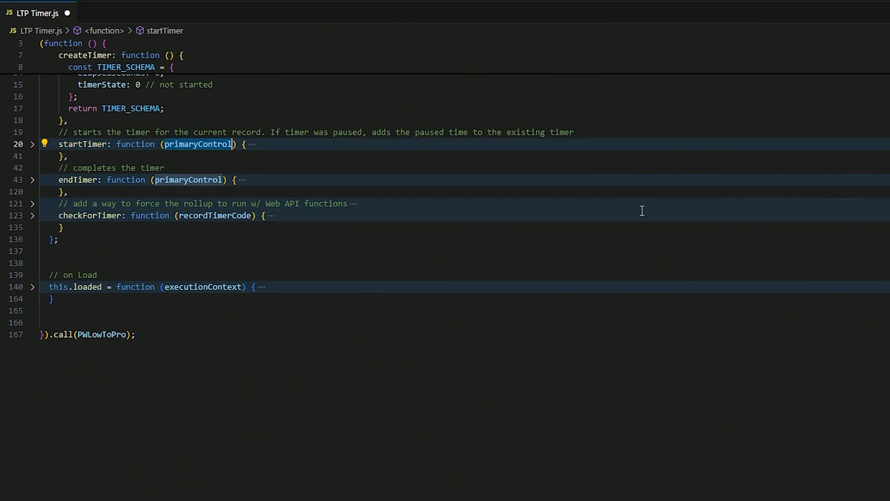
# Make Begin Timer call PWLowToPro.timer.startTimer with PrimaryControl, then save and publish
pyautogui.click(275, 20)
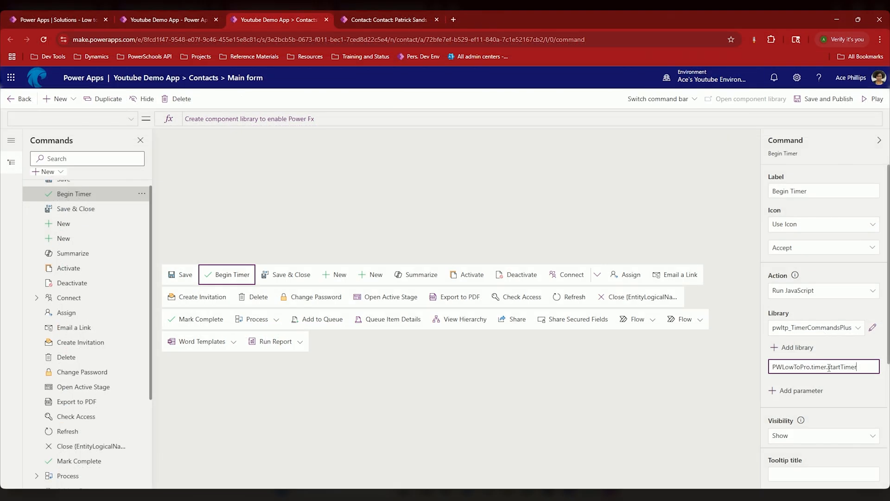
pyautogui.click(801, 390)
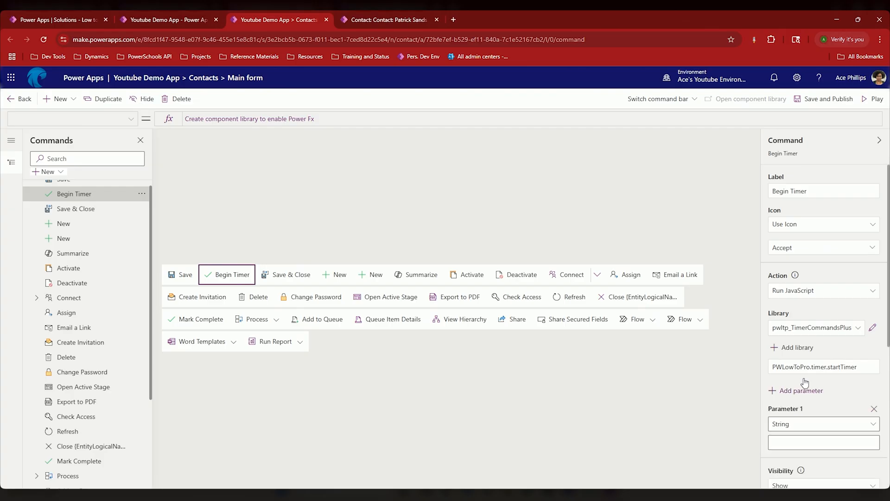
pyautogui.click(823, 331)
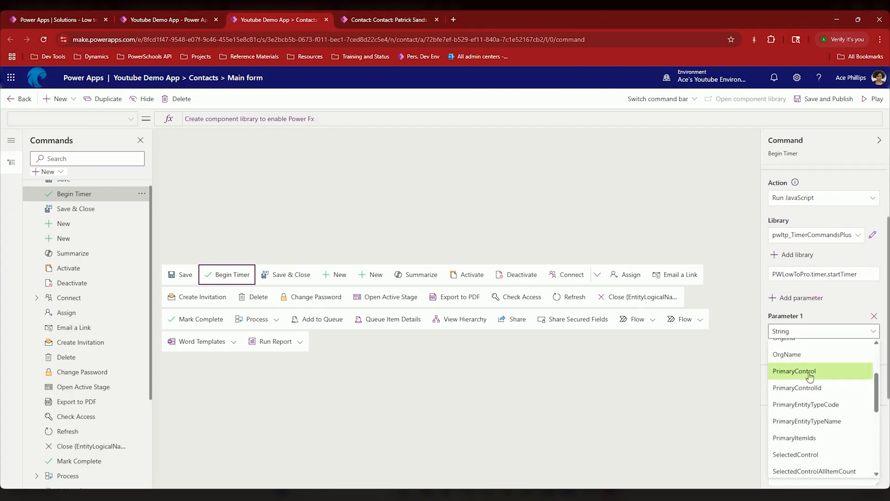
pyautogui.moveTo(801, 375)
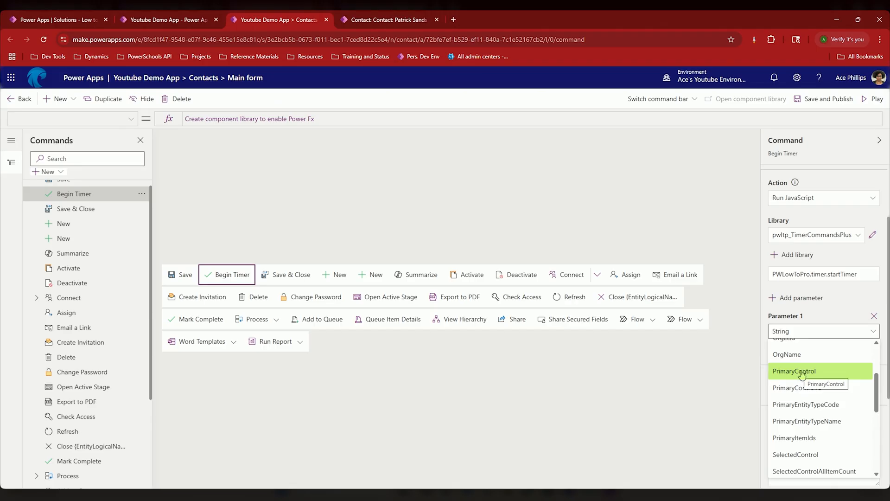
pyautogui.click(795, 371)
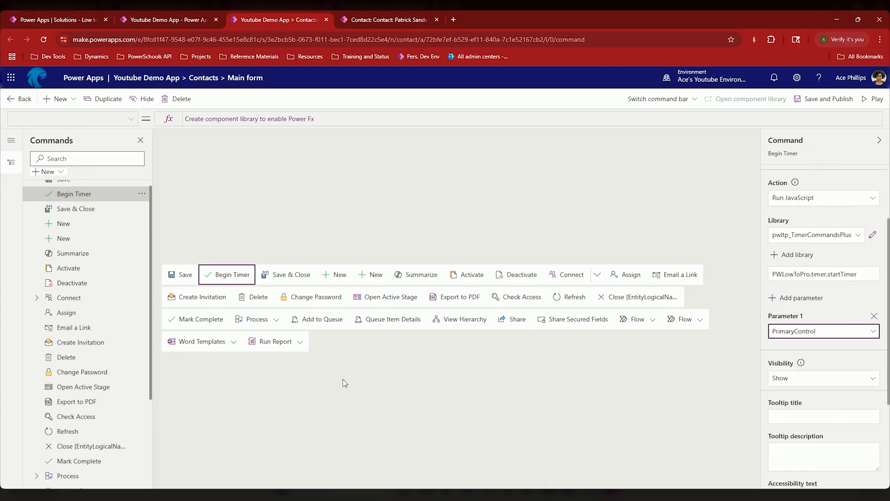
pyautogui.click(828, 98)
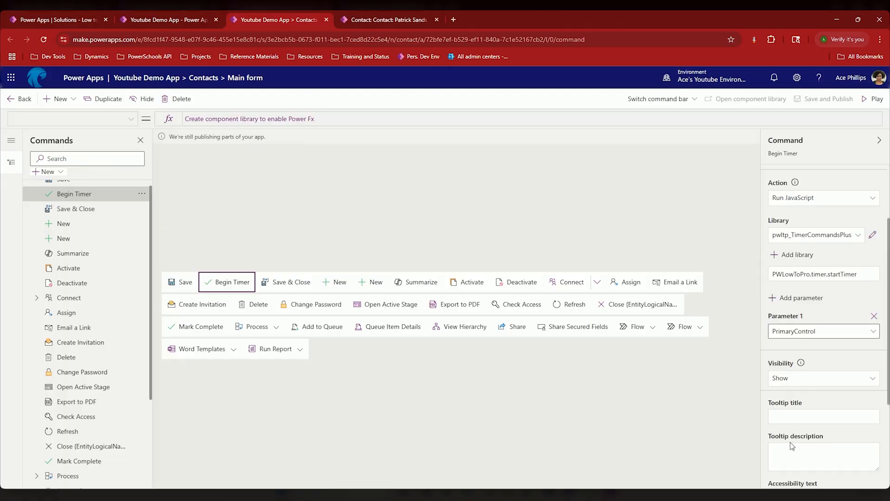
pyautogui.moveTo(391, 20)
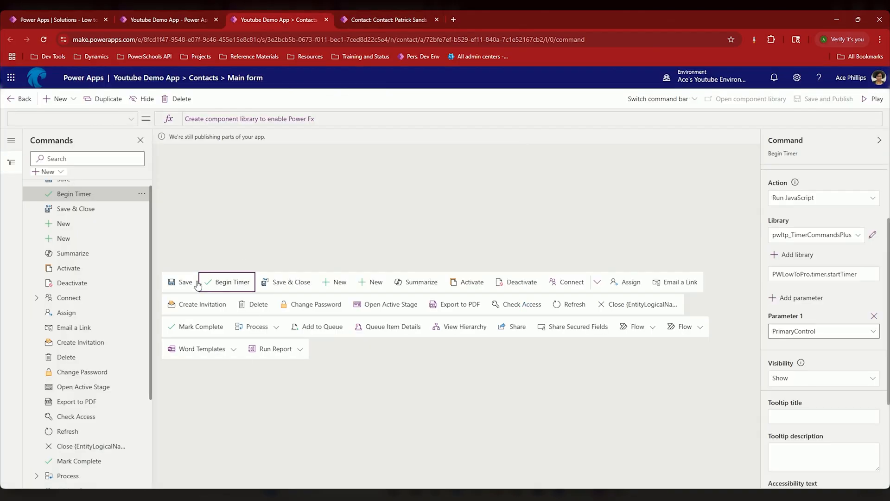
pyautogui.moveTo(220, 298)
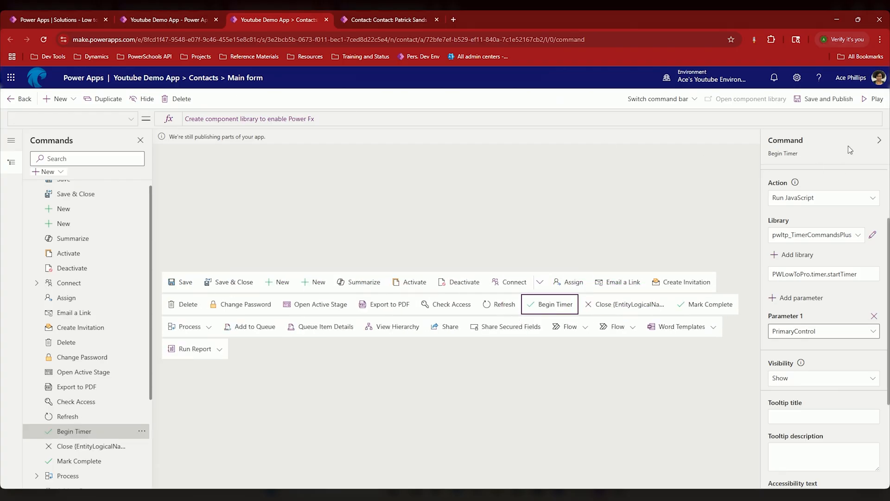
# Reload Patrick Sands' contact record and start the timer with Begin Timer
pyautogui.click(387, 20)
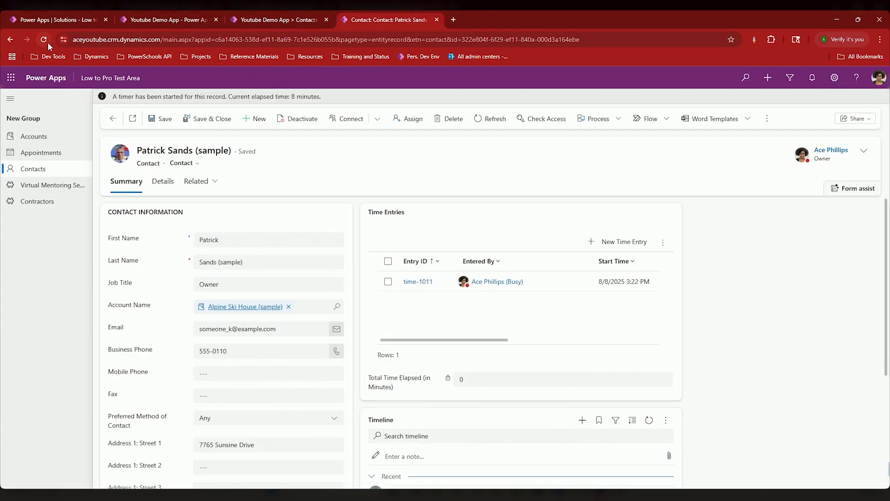
pyautogui.click(43, 39)
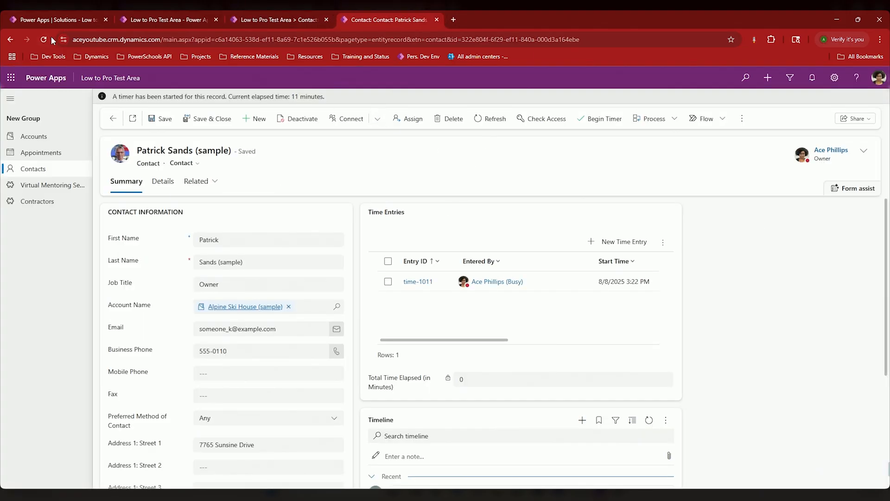
pyautogui.click(43, 39)
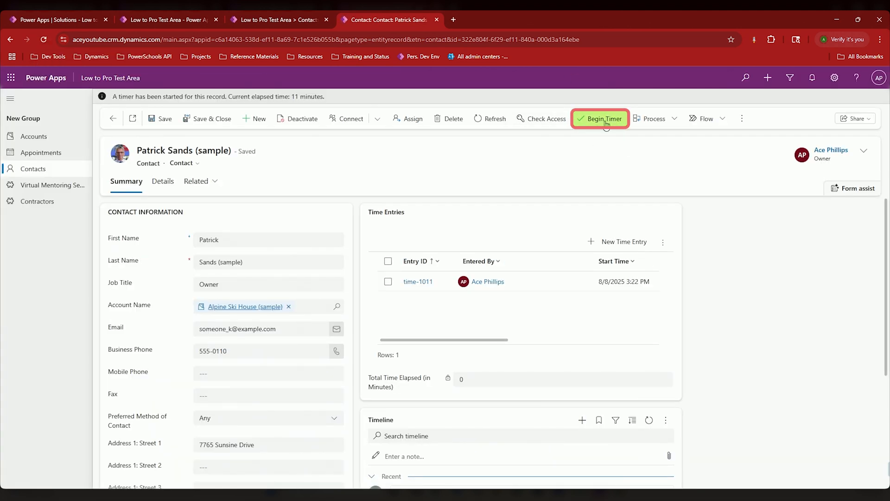
pyautogui.click(599, 118)
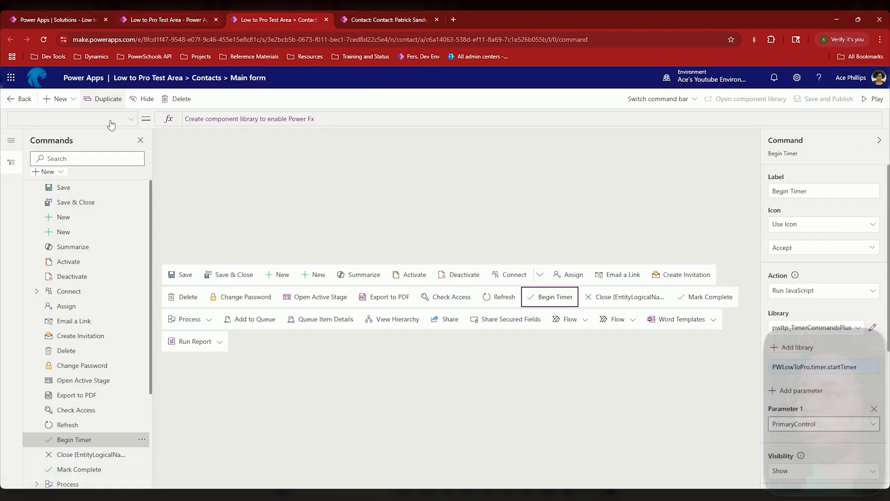
# Duplicate the Begin Timer command as Stop Timer with the CloseDateComingSoon icon
pyautogui.click(58, 98)
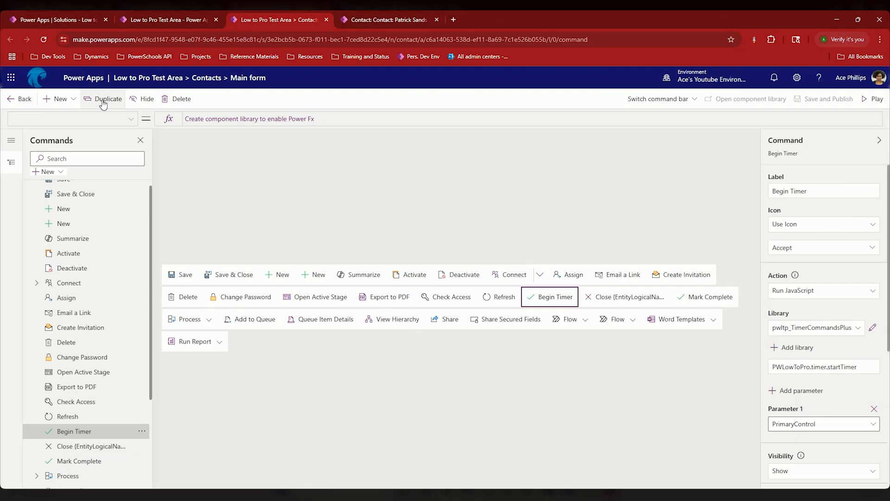
pyautogui.click(107, 98)
pyautogui.write('Stop')
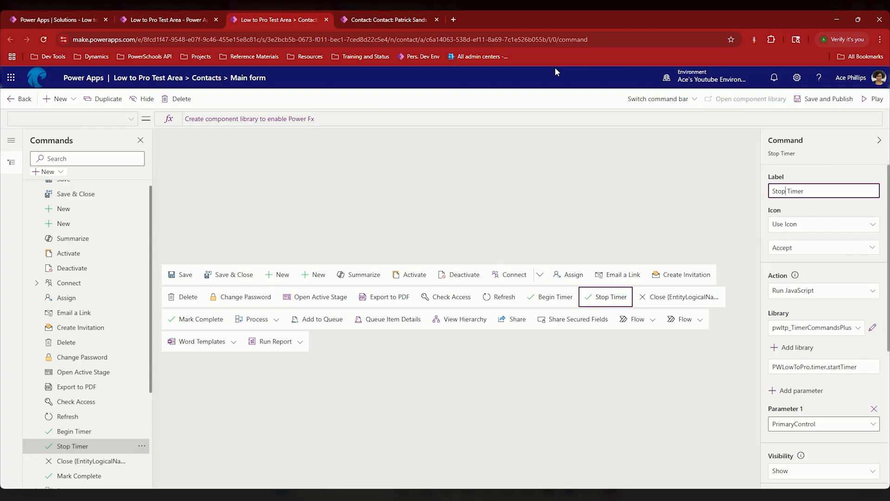
pyautogui.click(822, 247)
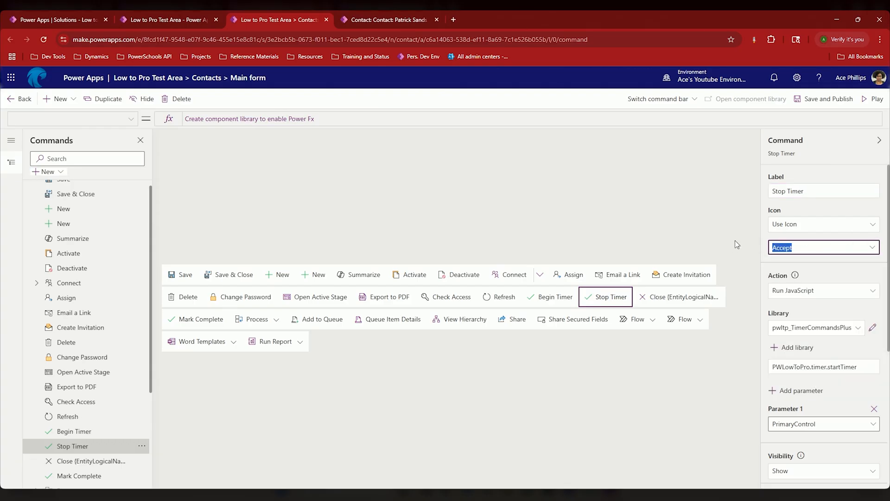
pyautogui.write('close')
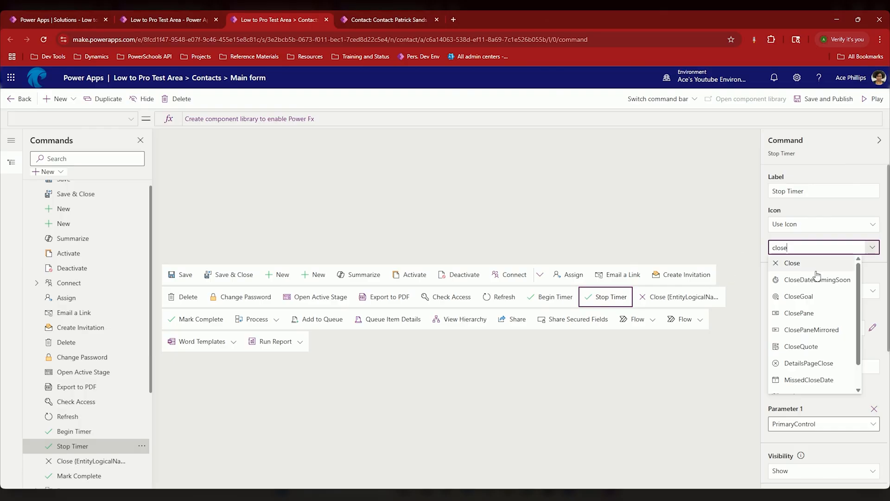
pyautogui.click(818, 279)
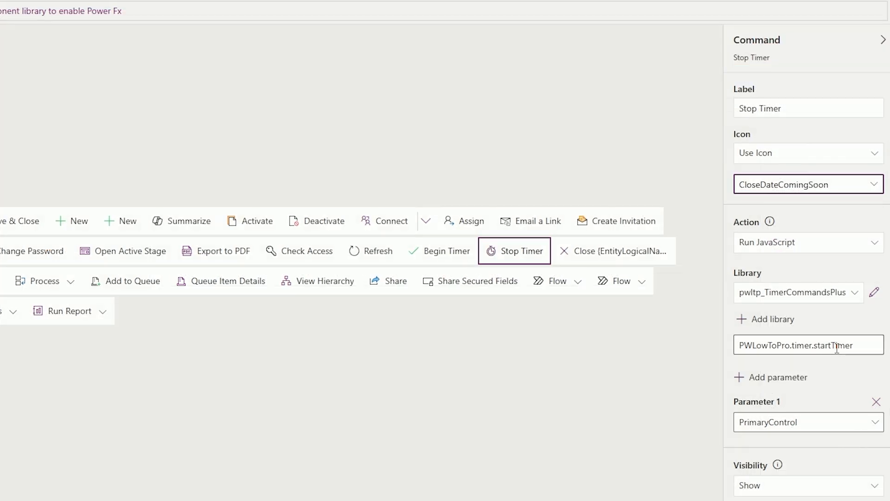
# Make Stop Timer run PWLowToPro.timer.endTimer, save and publish, and return to the contact
pyautogui.click(807, 345)
pyautogui.write('end')
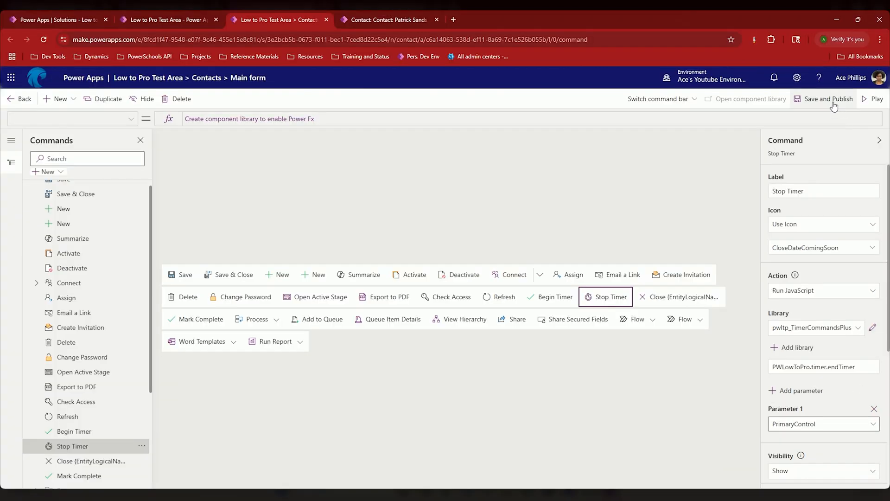
pyautogui.click(830, 98)
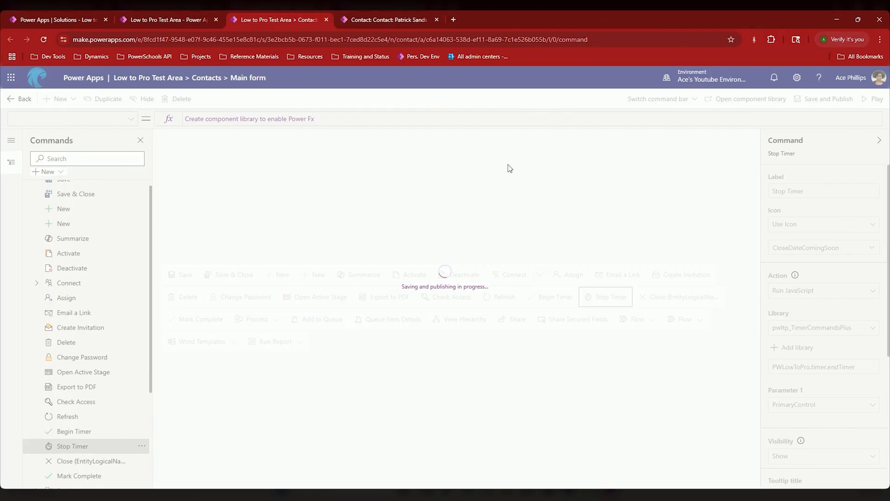
pyautogui.click(389, 19)
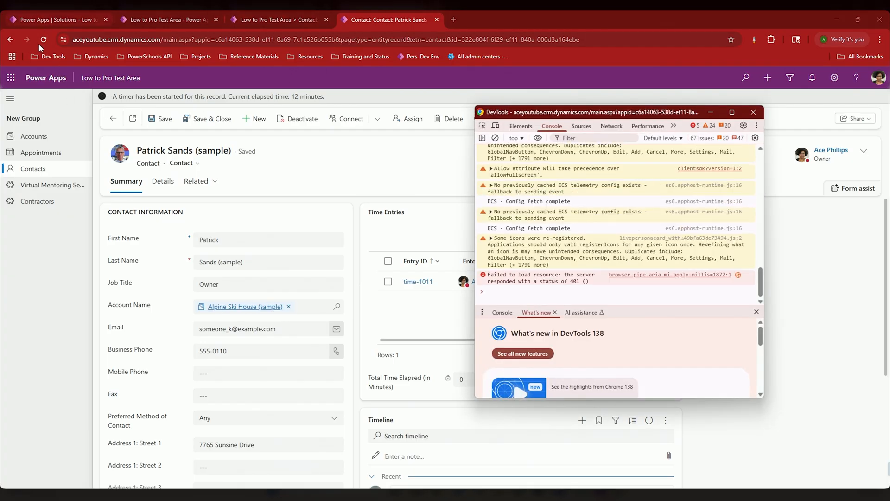
pyautogui.click(43, 39)
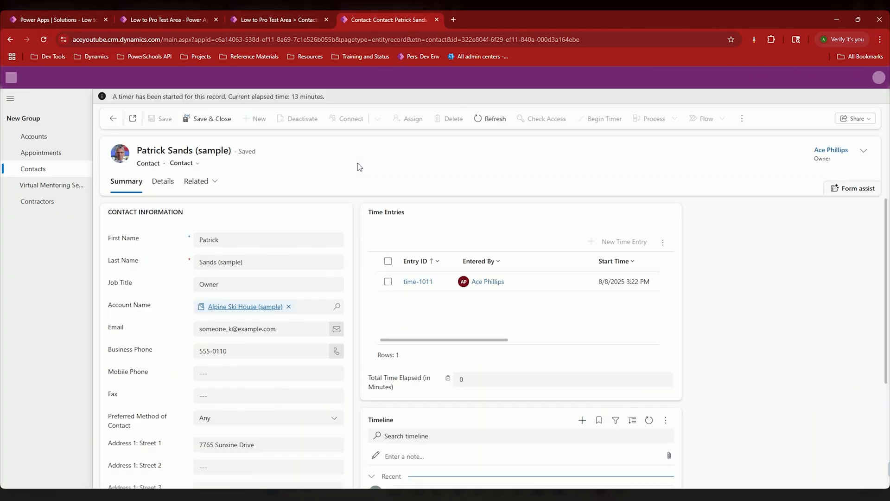
pyautogui.click(600, 119)
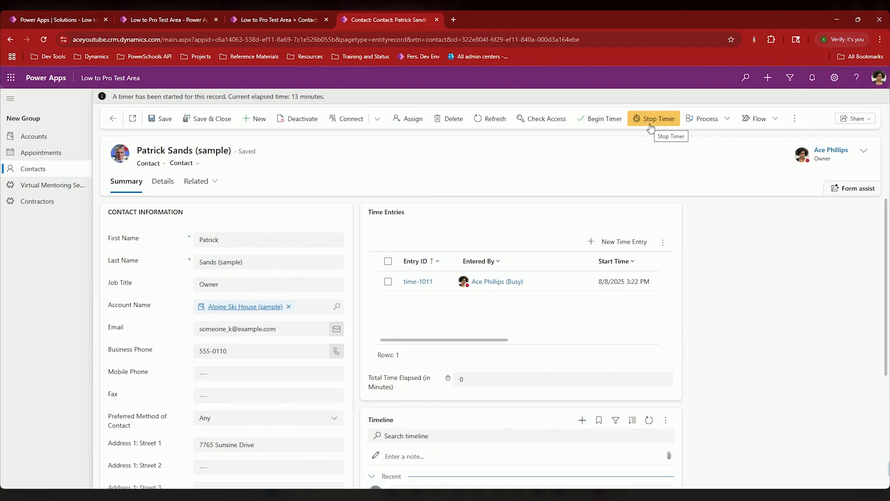
pyautogui.click(658, 119)
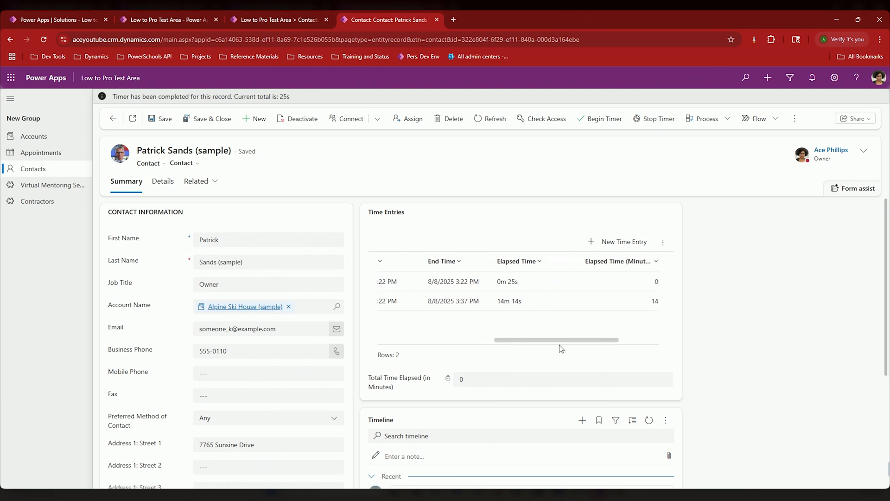
pyautogui.click(662, 241)
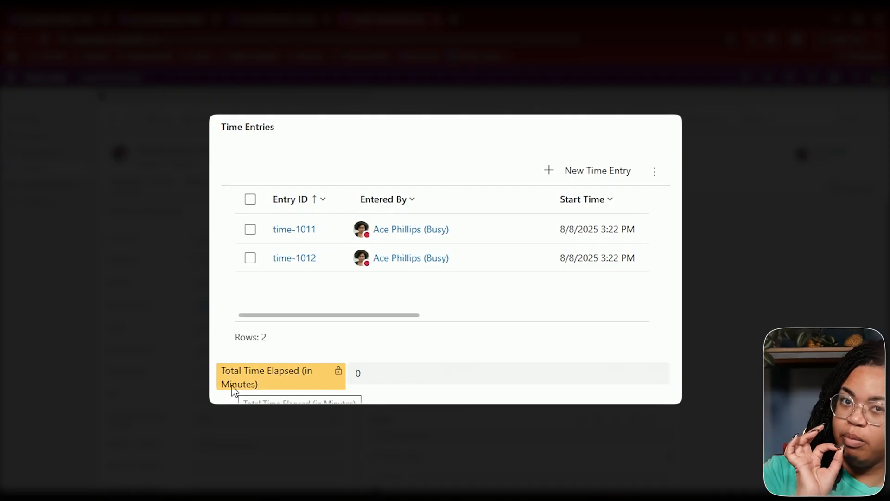
pyautogui.moveTo(369, 395)
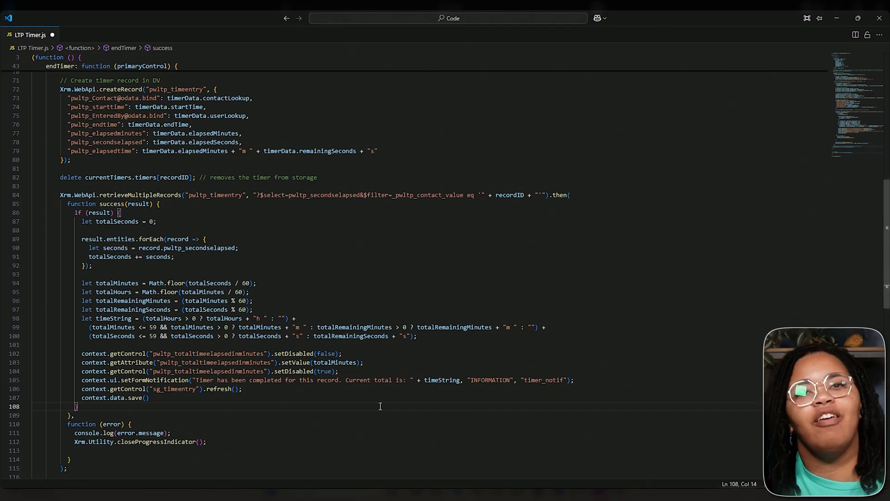
pyautogui.moveTo(107, 264)
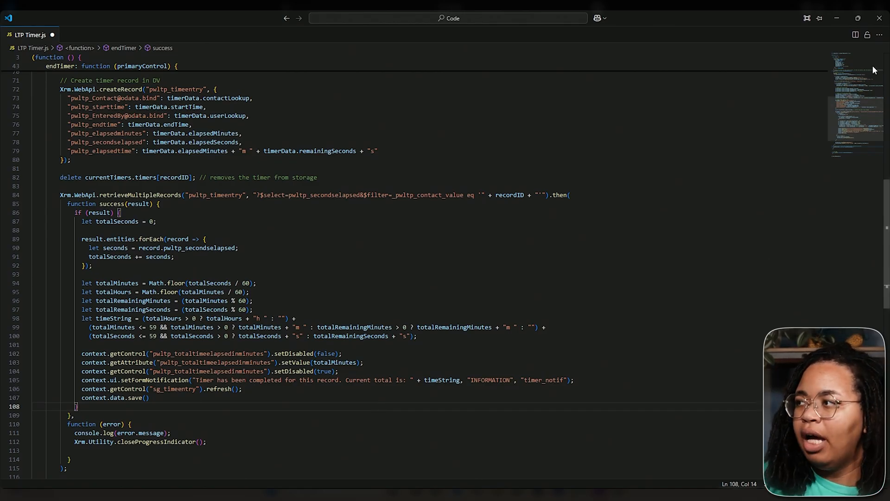
pyautogui.moveTo(838, 18)
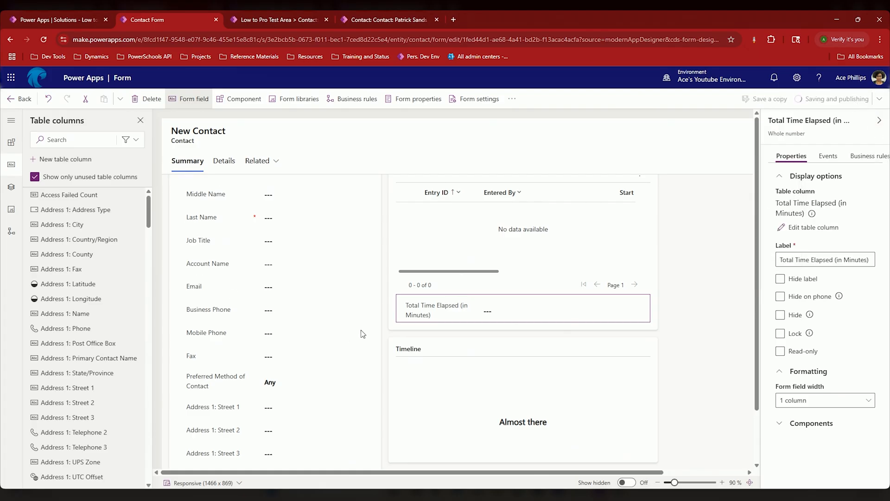
pyautogui.click(390, 20)
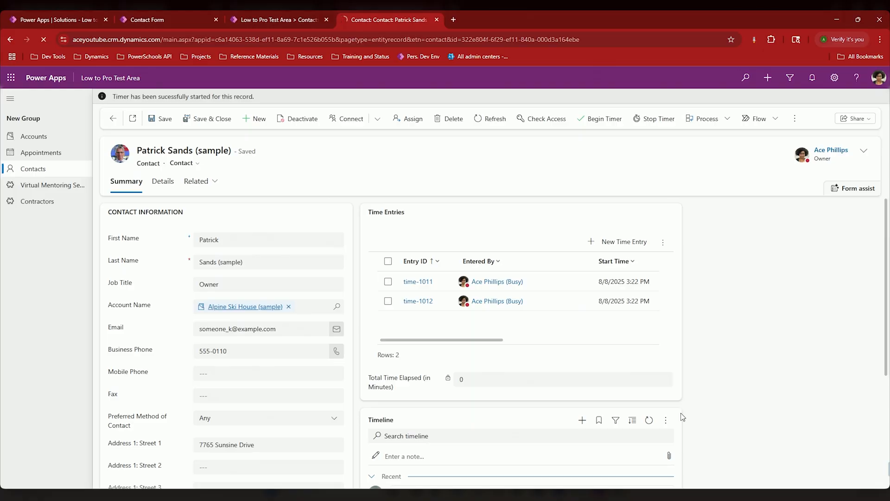
pyautogui.click(599, 119)
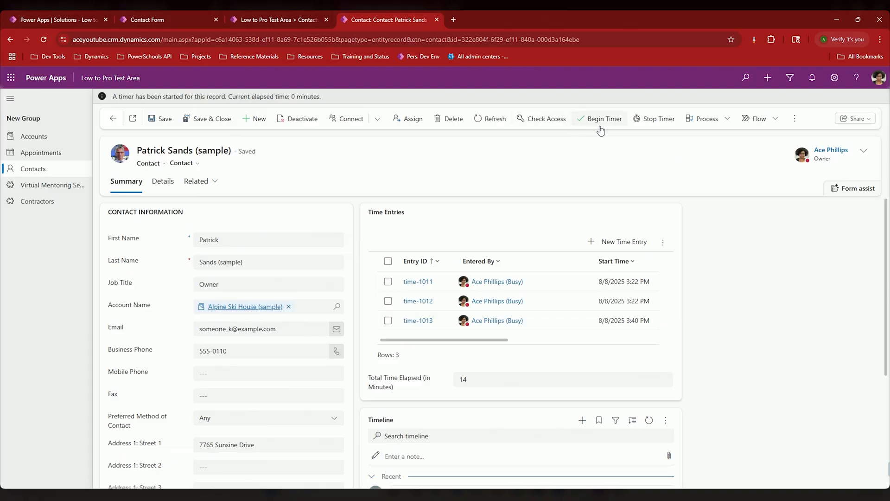
pyautogui.scroll(-3)
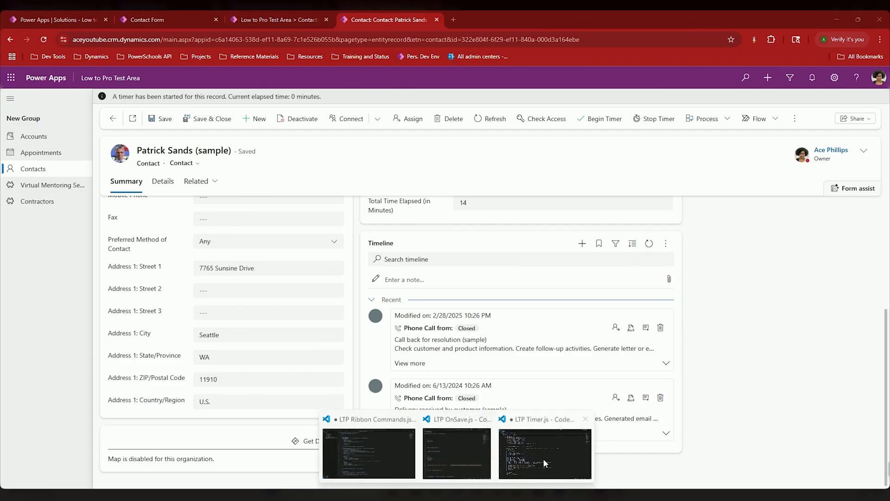
# Inspect the onLoad elapsed-time notification code in LTP Timer.js, then collapse it
pyautogui.click(543, 453)
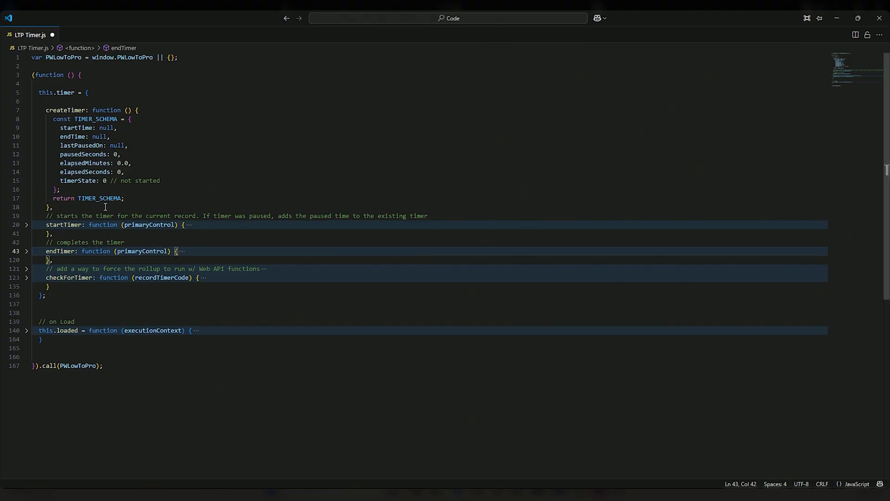
pyautogui.scroll(-3)
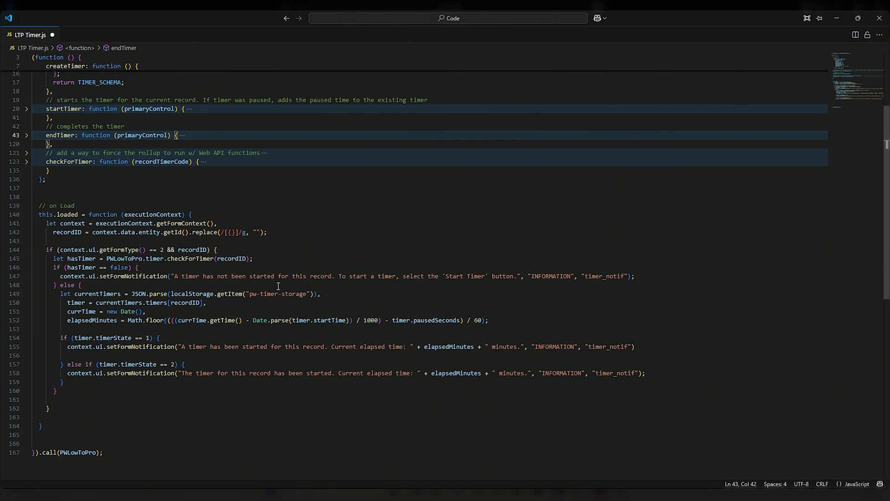
pyautogui.moveTo(26, 220)
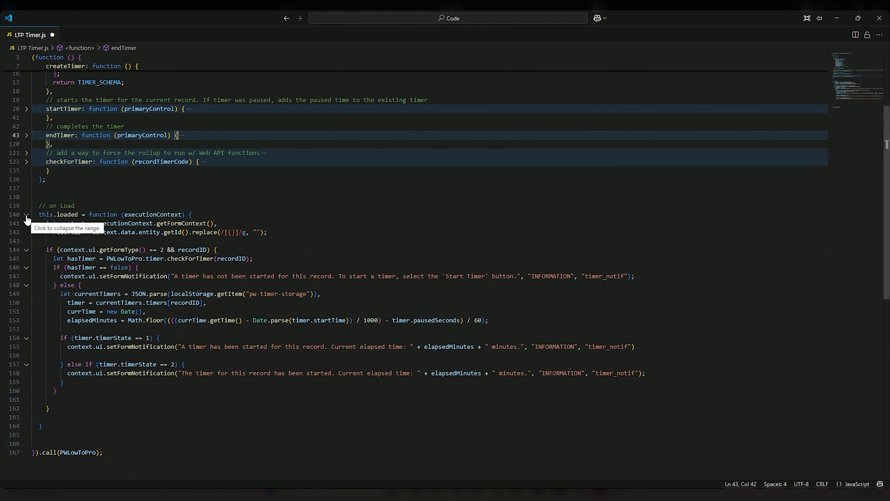
pyautogui.click(26, 219)
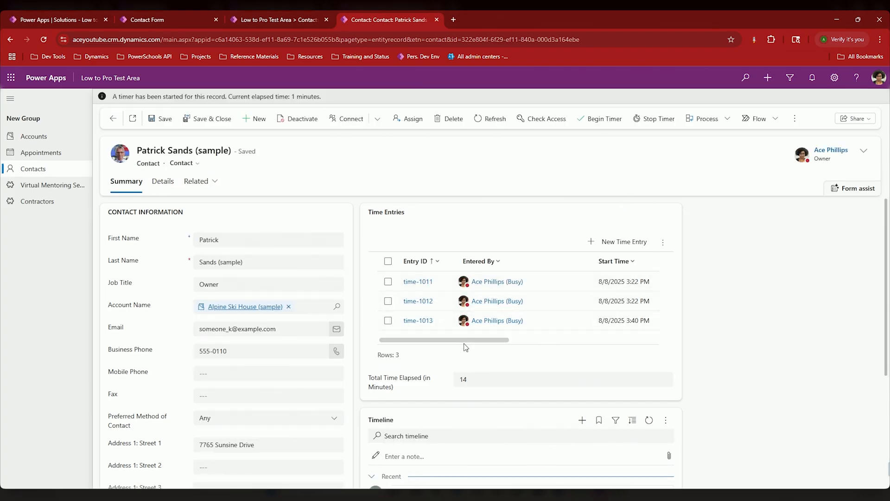
# Stop the timer to log a fourth entry totaling 16 minutes, then begin another timer
pyautogui.hscroll(3)
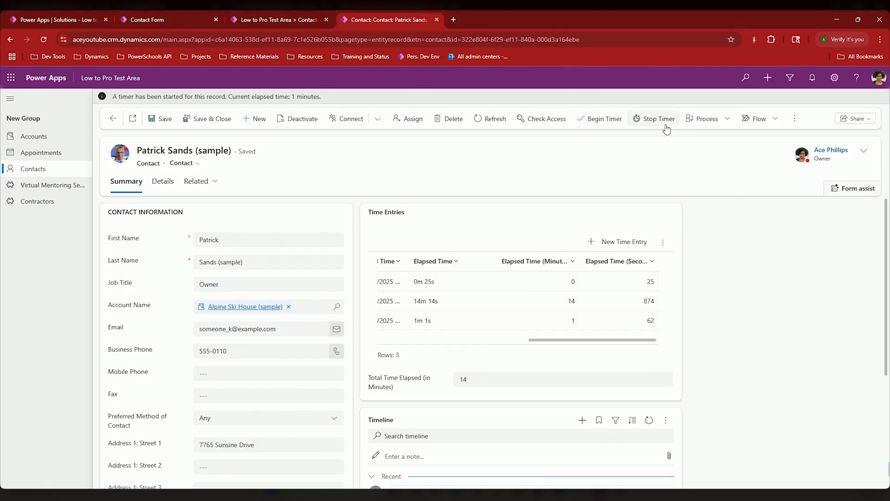
pyautogui.click(654, 119)
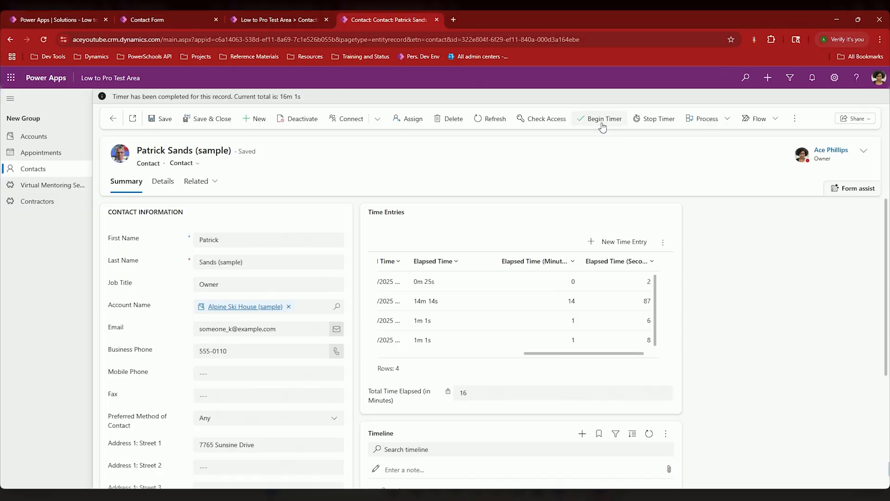
pyautogui.click(600, 118)
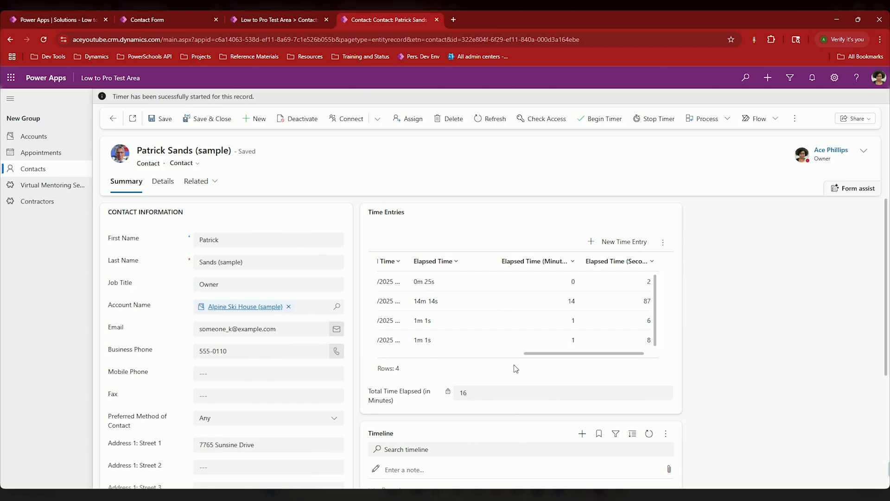
pyautogui.click(658, 118)
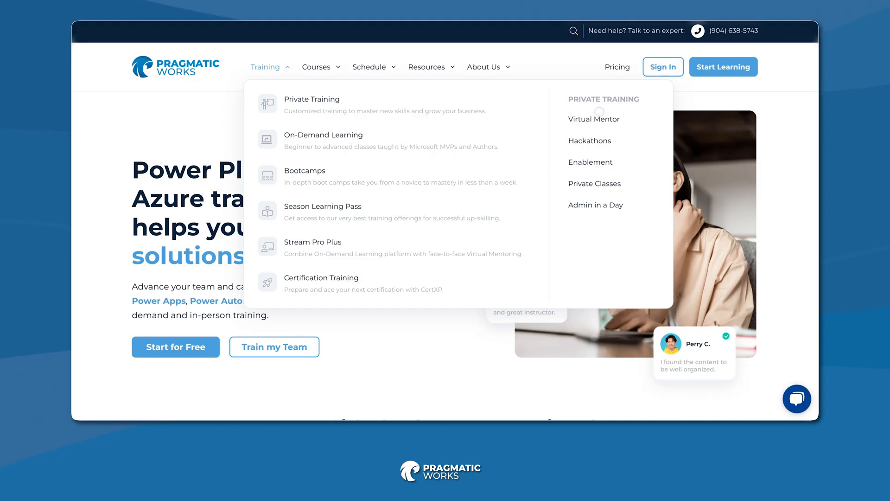
# Go to Pragmatic Works' Virtual Mentor page from the Training menu
pyautogui.click(594, 120)
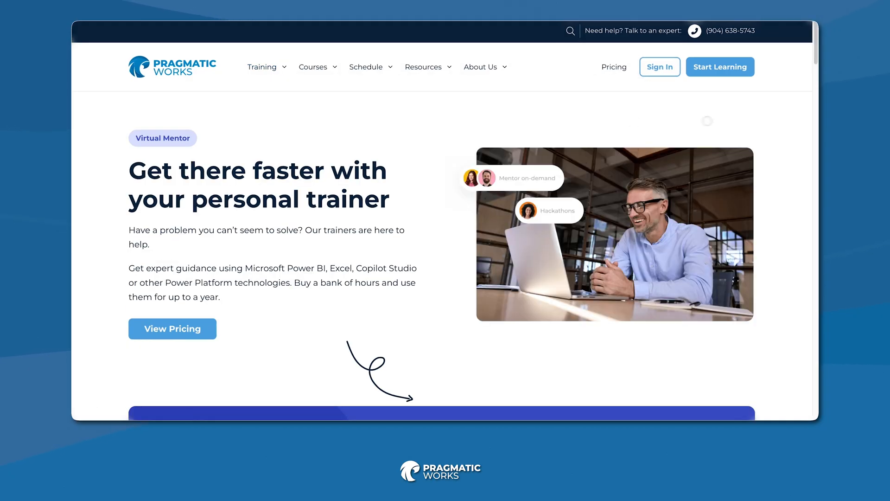